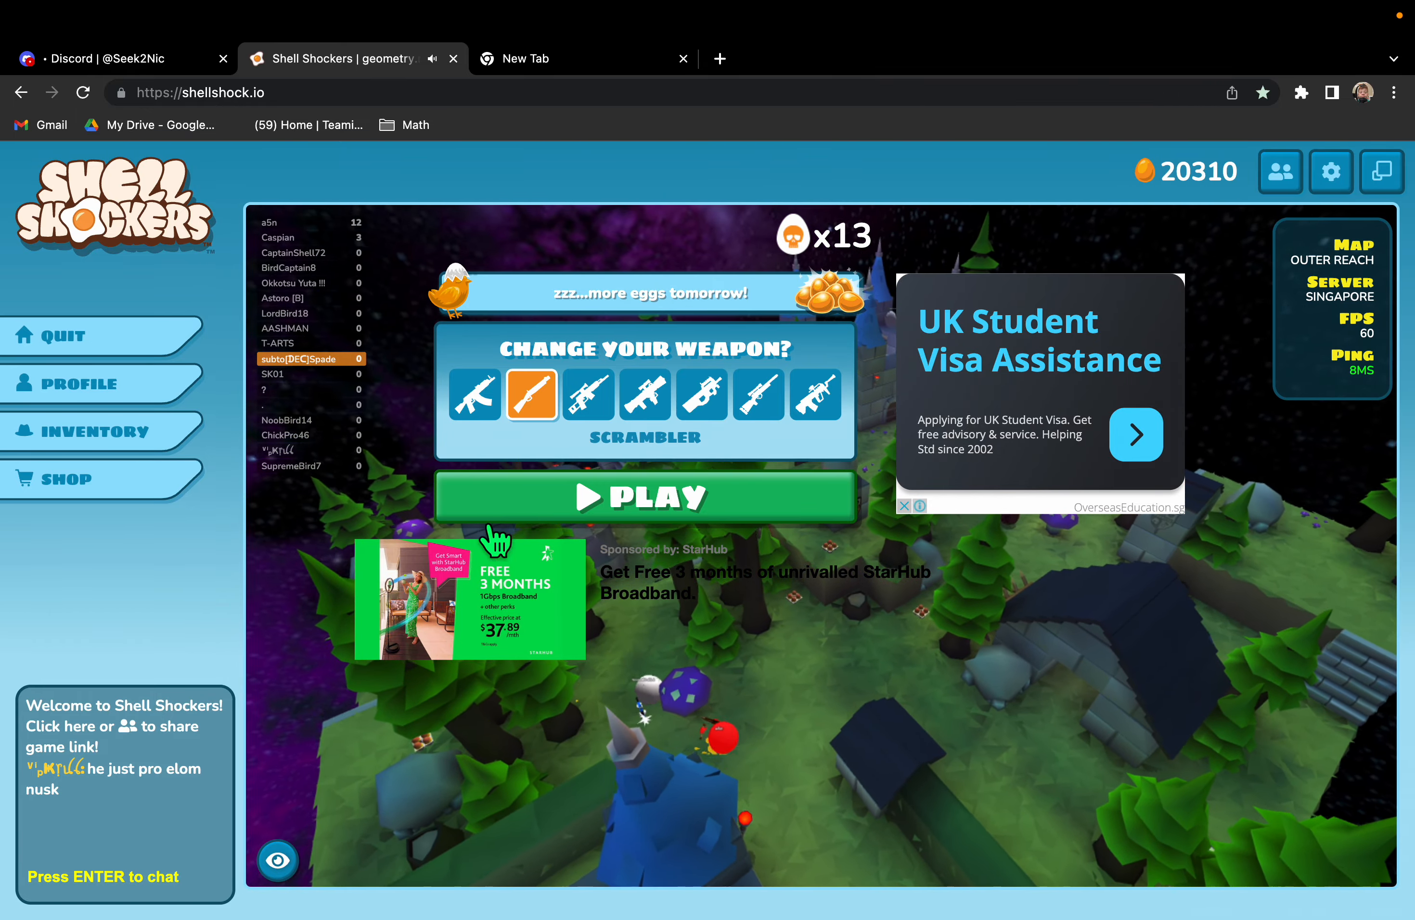
Start the respawn countdown and pick the Crackshot as the next-life weapon
{"action": "left_click", "coordinate": [643, 496]}
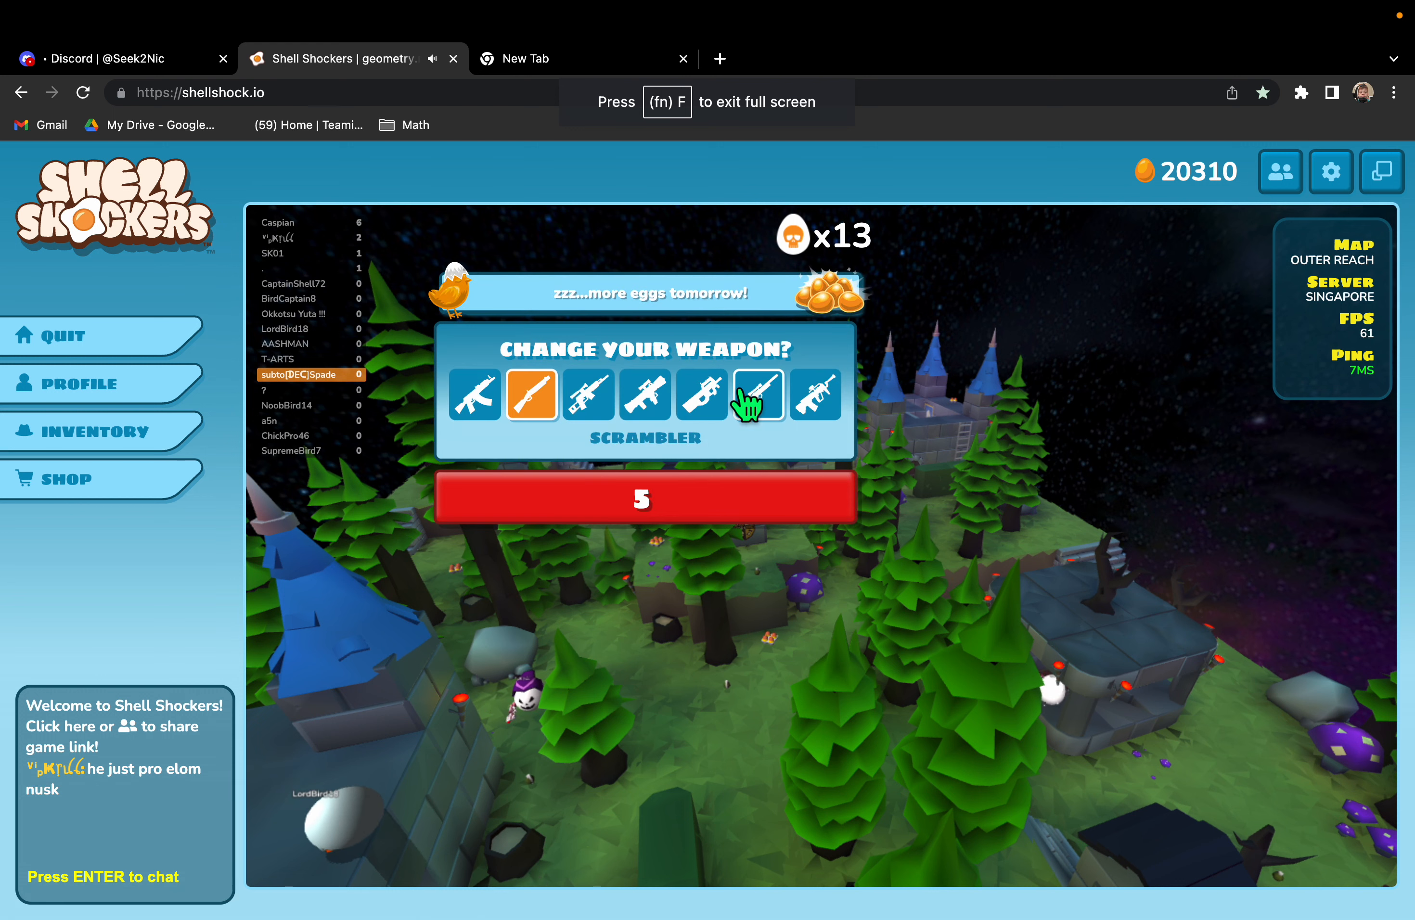
{"action": "left_click", "coordinate": [759, 396]}
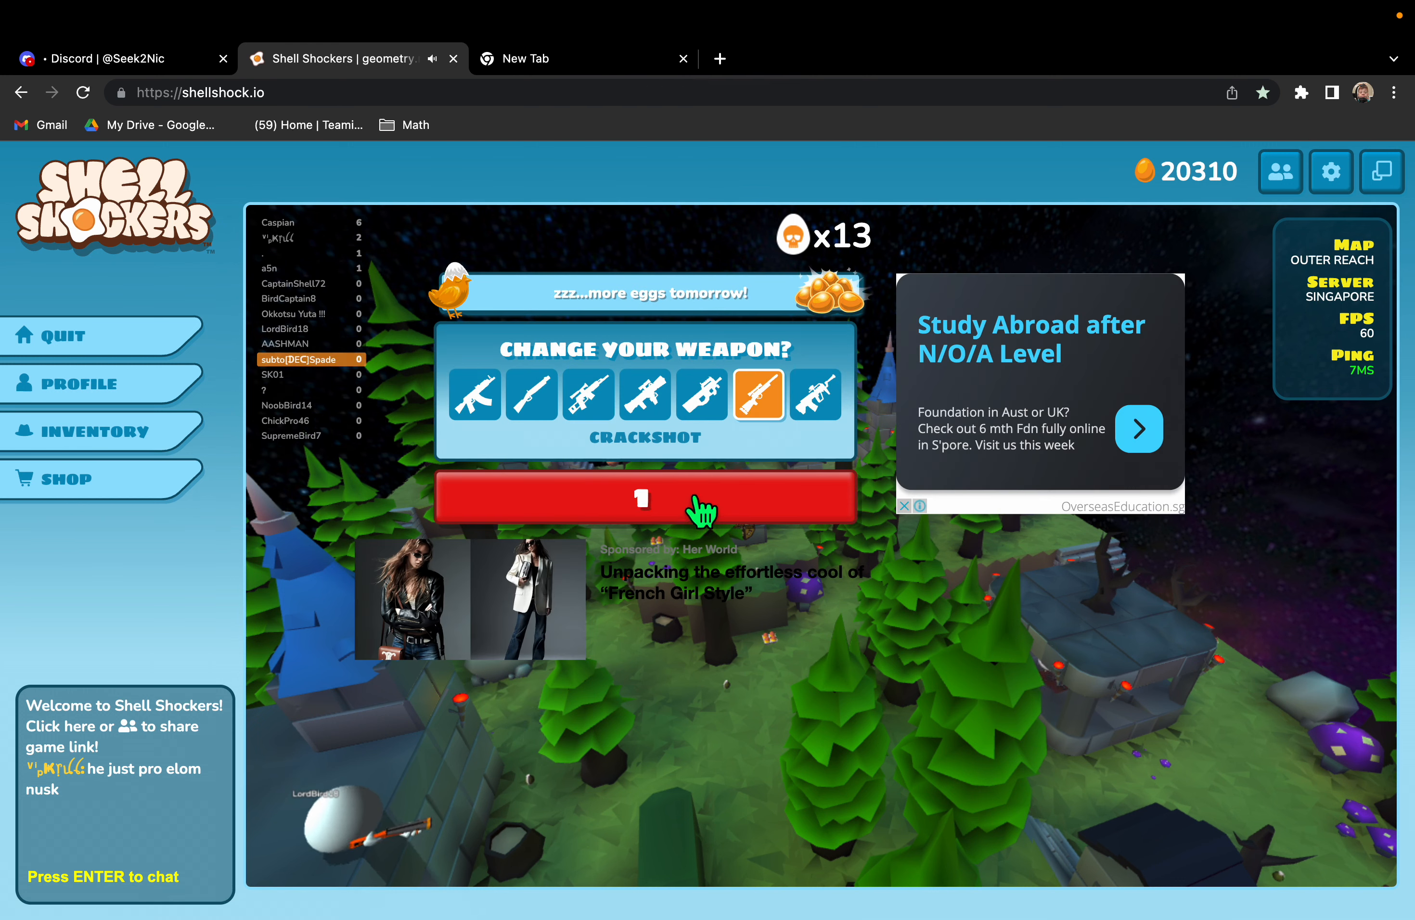
Spawn with the Crackshot, then after dying switch back to the Scrambler and respawn with it
{"action": "left_click", "coordinate": [643, 497]}
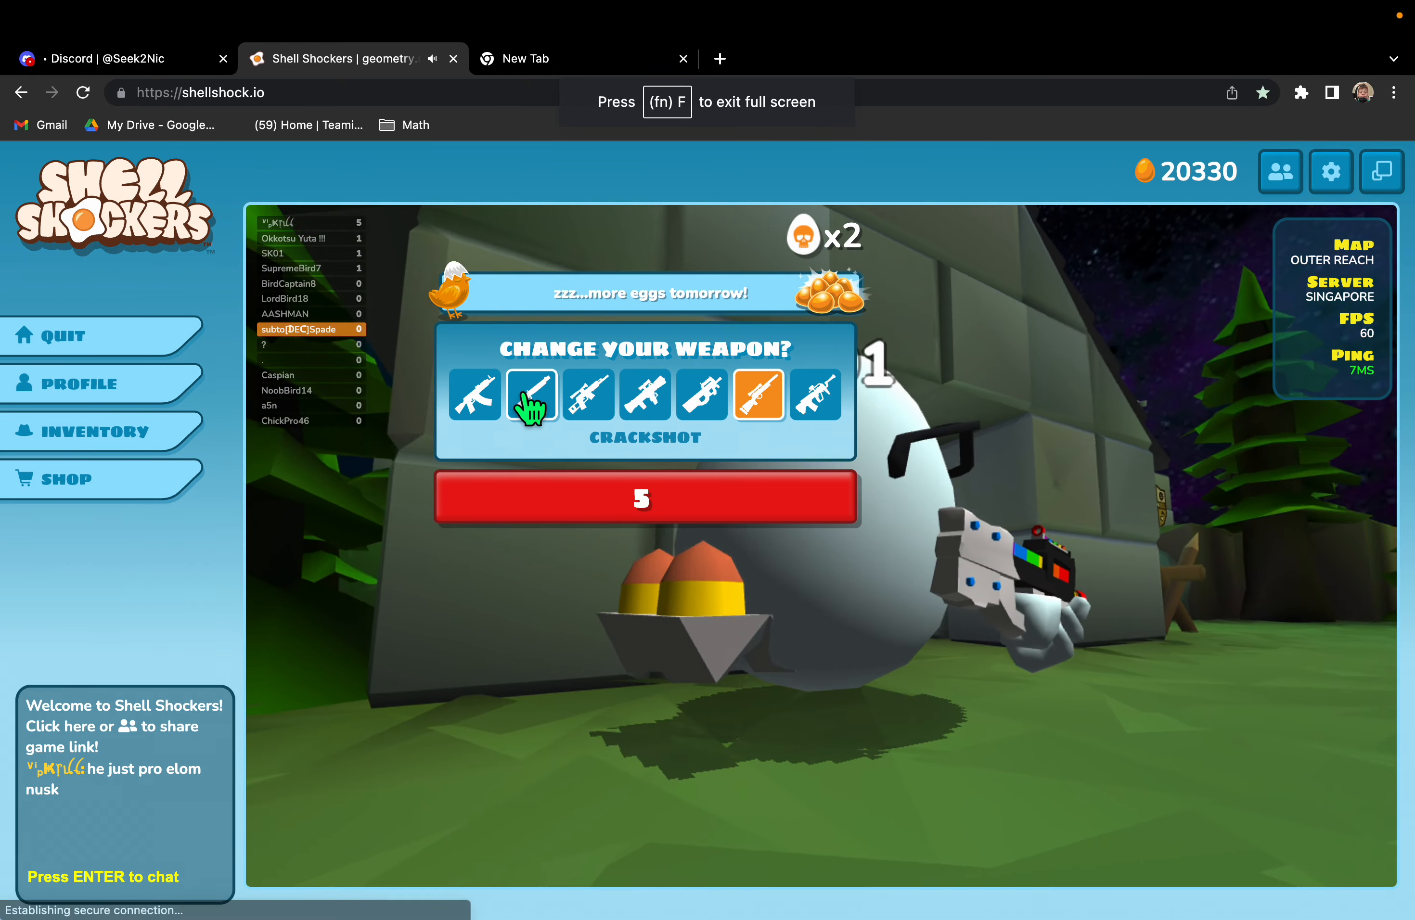
{"action": "left_click", "coordinate": [531, 396]}
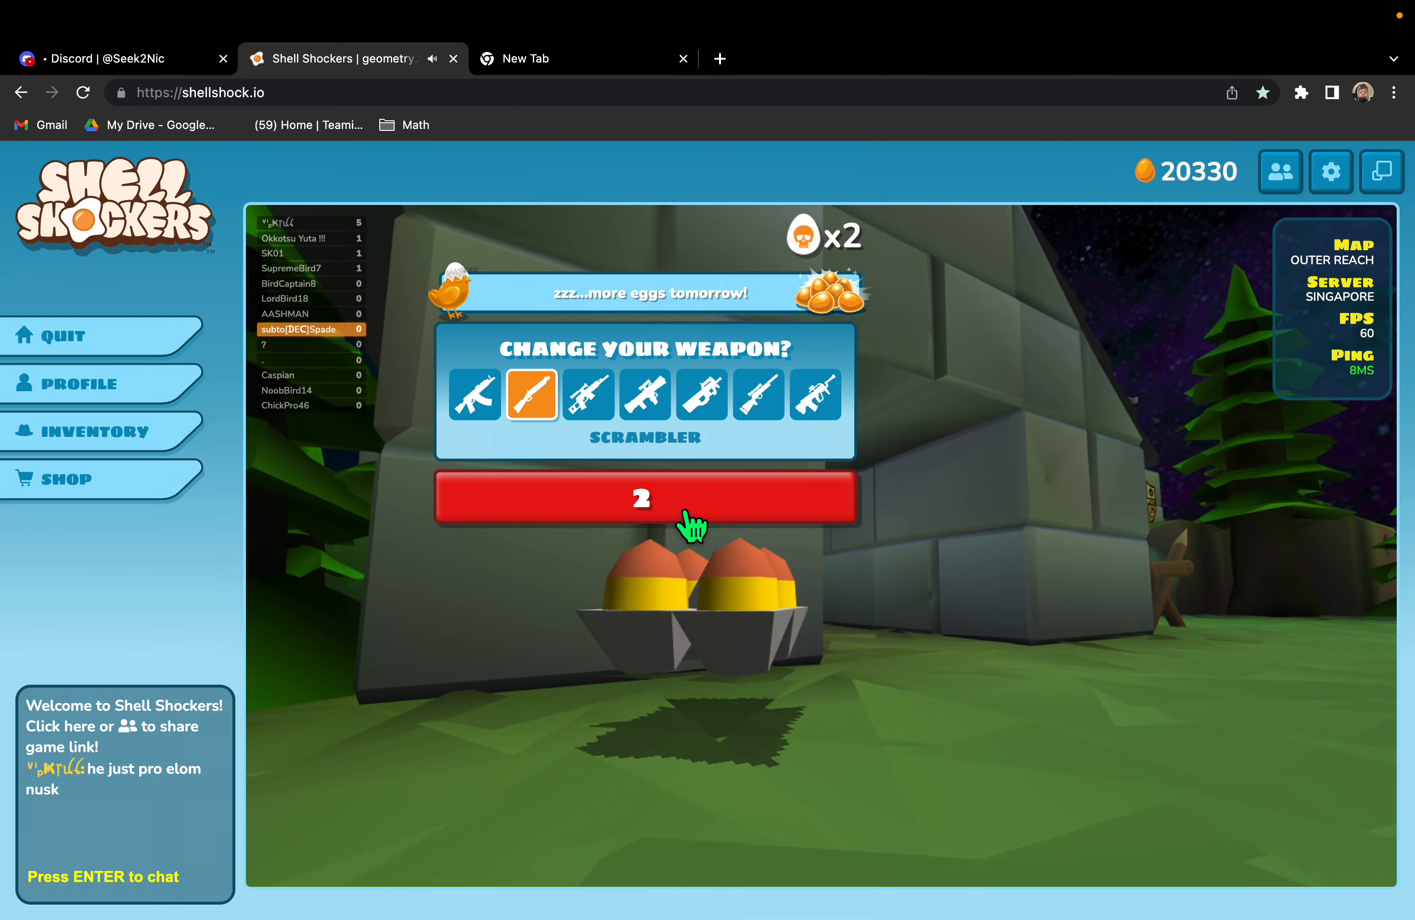
{"action": "left_click", "coordinate": [644, 497]}
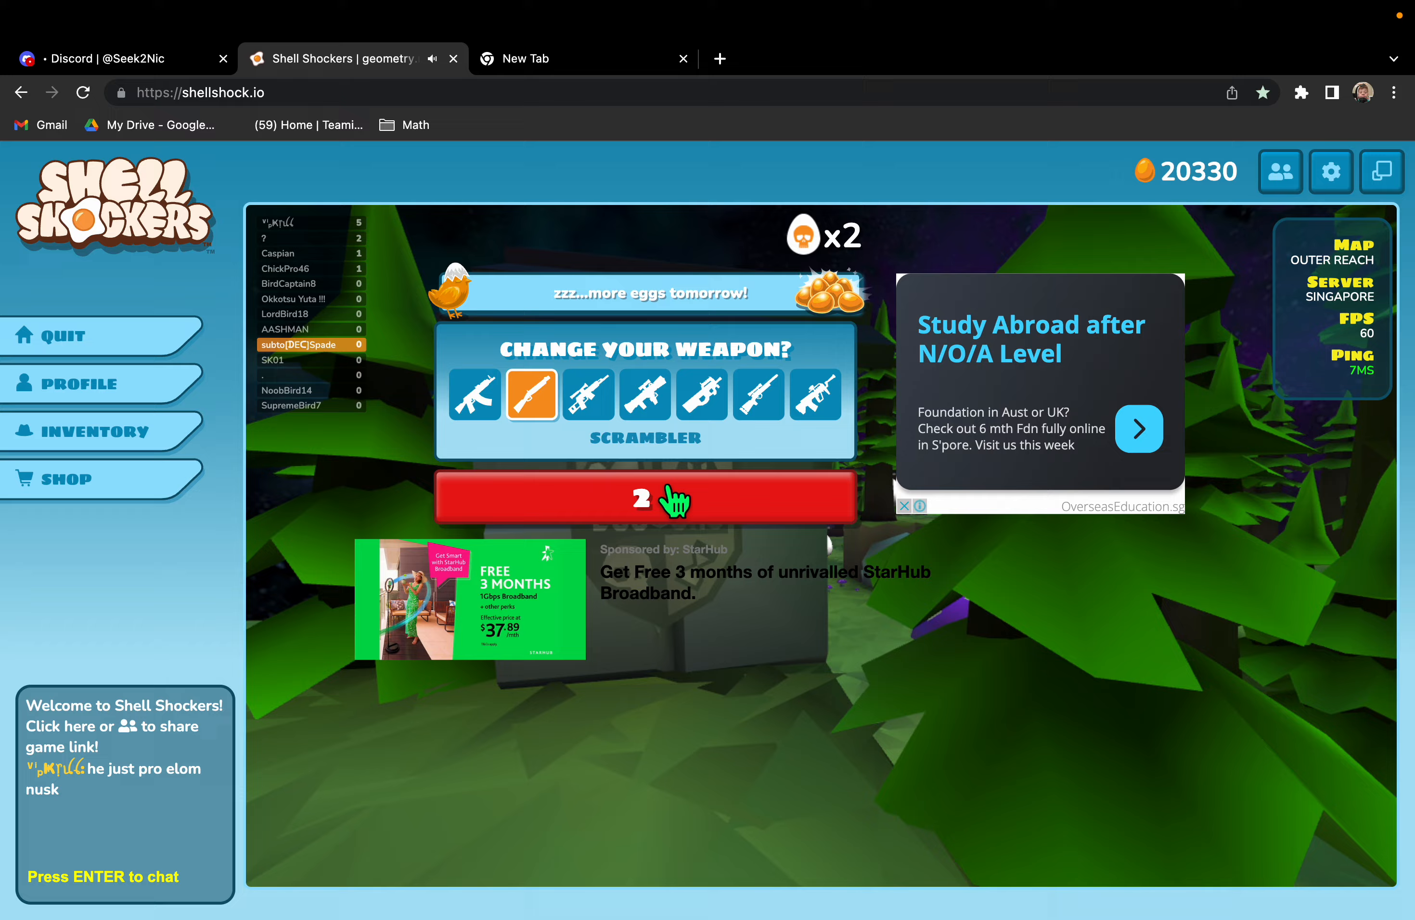
{"action": "left_click", "coordinate": [645, 498]}
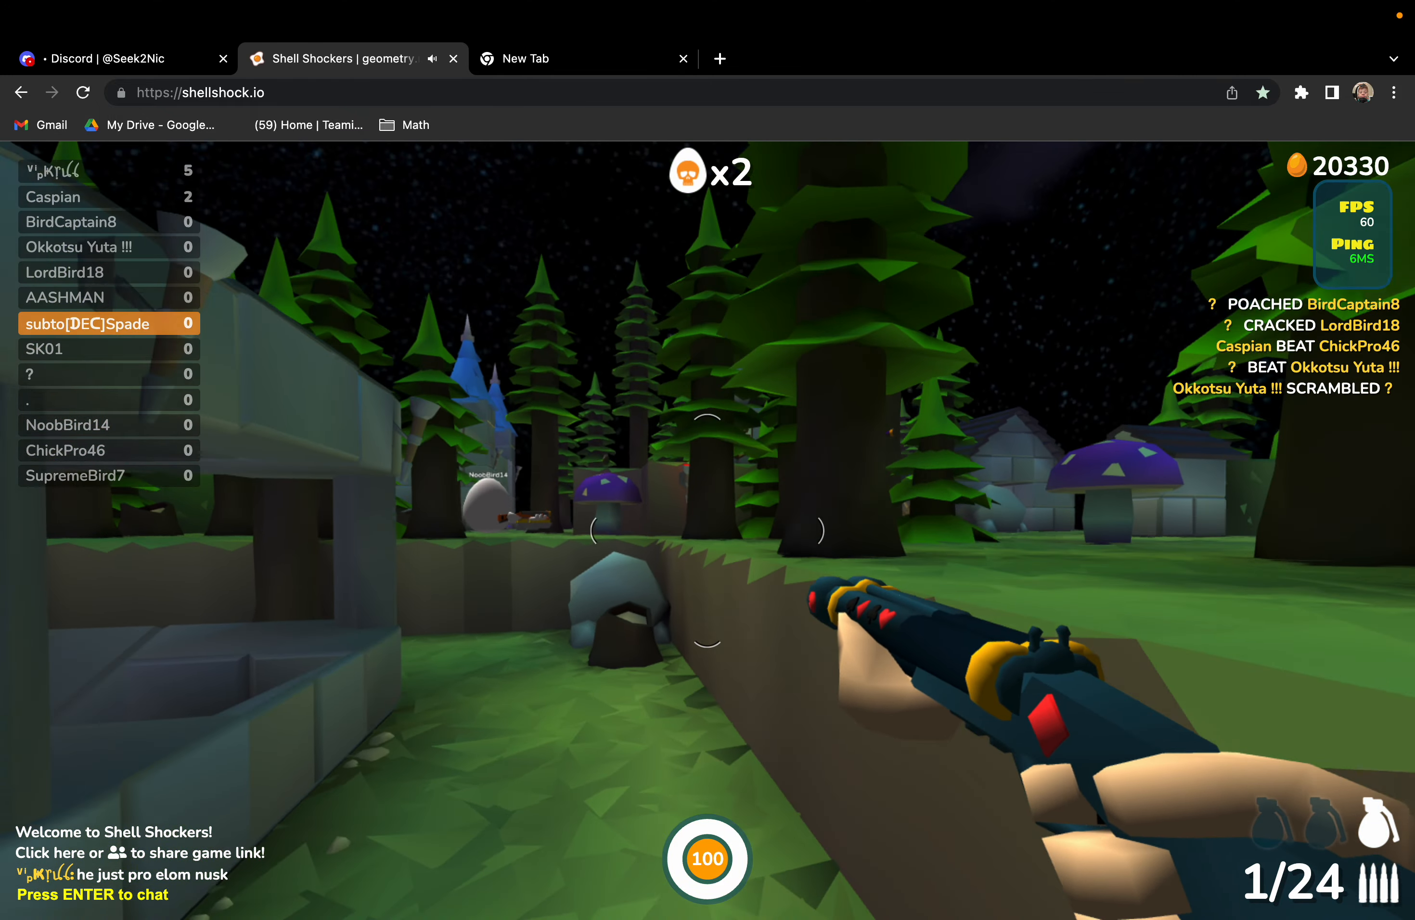
Fire at enemies with the Scrambler, respawn after dying and shoot the egg in the corridor
{"action": "left_click", "coordinate": [707, 452]}
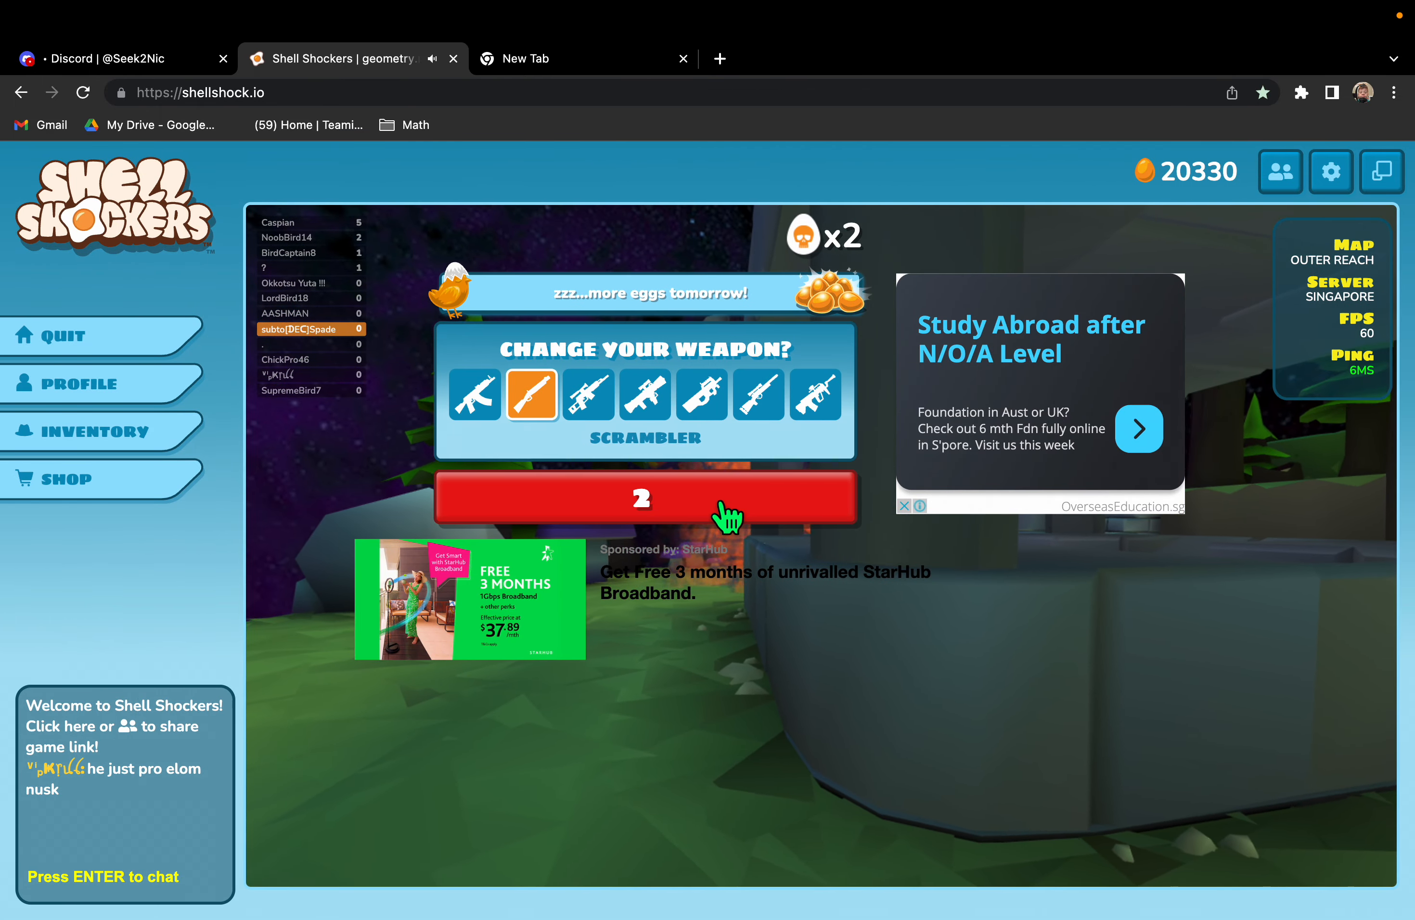
{"action": "left_click", "coordinate": [642, 499]}
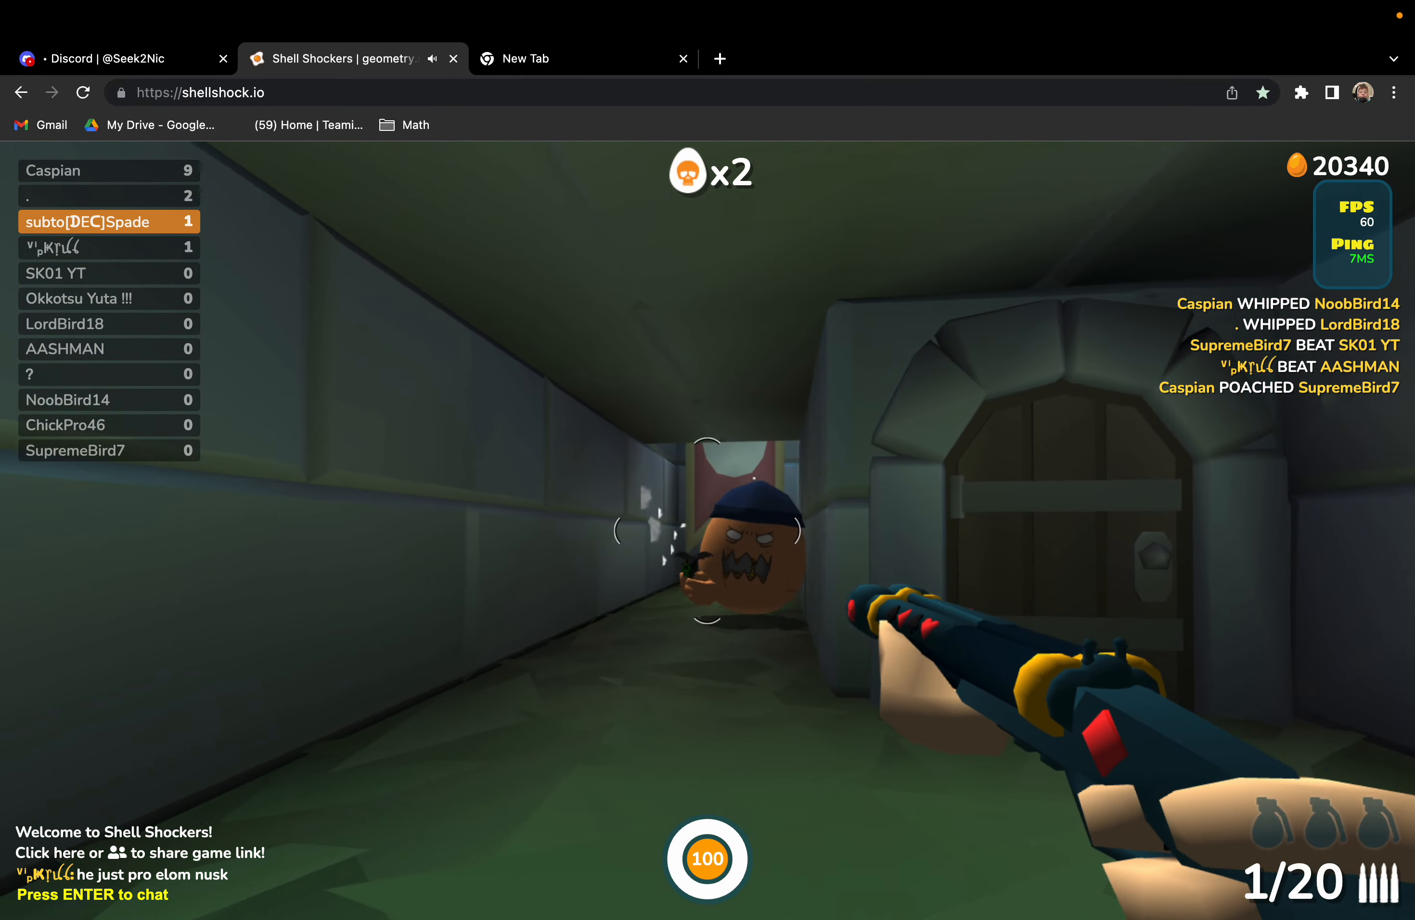
{"action": "left_click", "coordinate": [707, 530]}
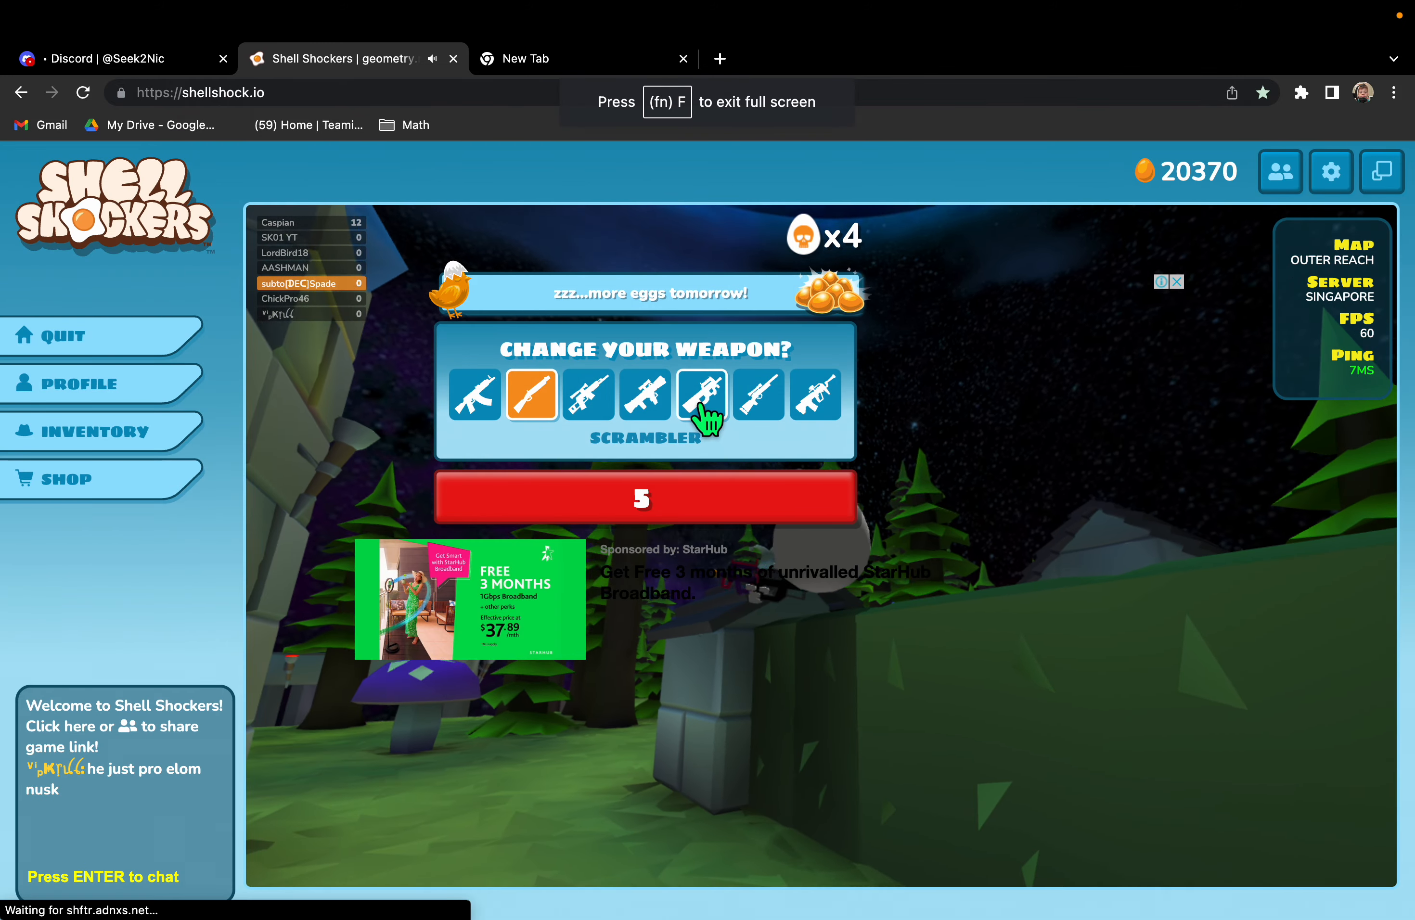
Choose the Whipper, spawn with it and fire at the enemy near the tower to build the streak
{"action": "left_click", "coordinate": [701, 395]}
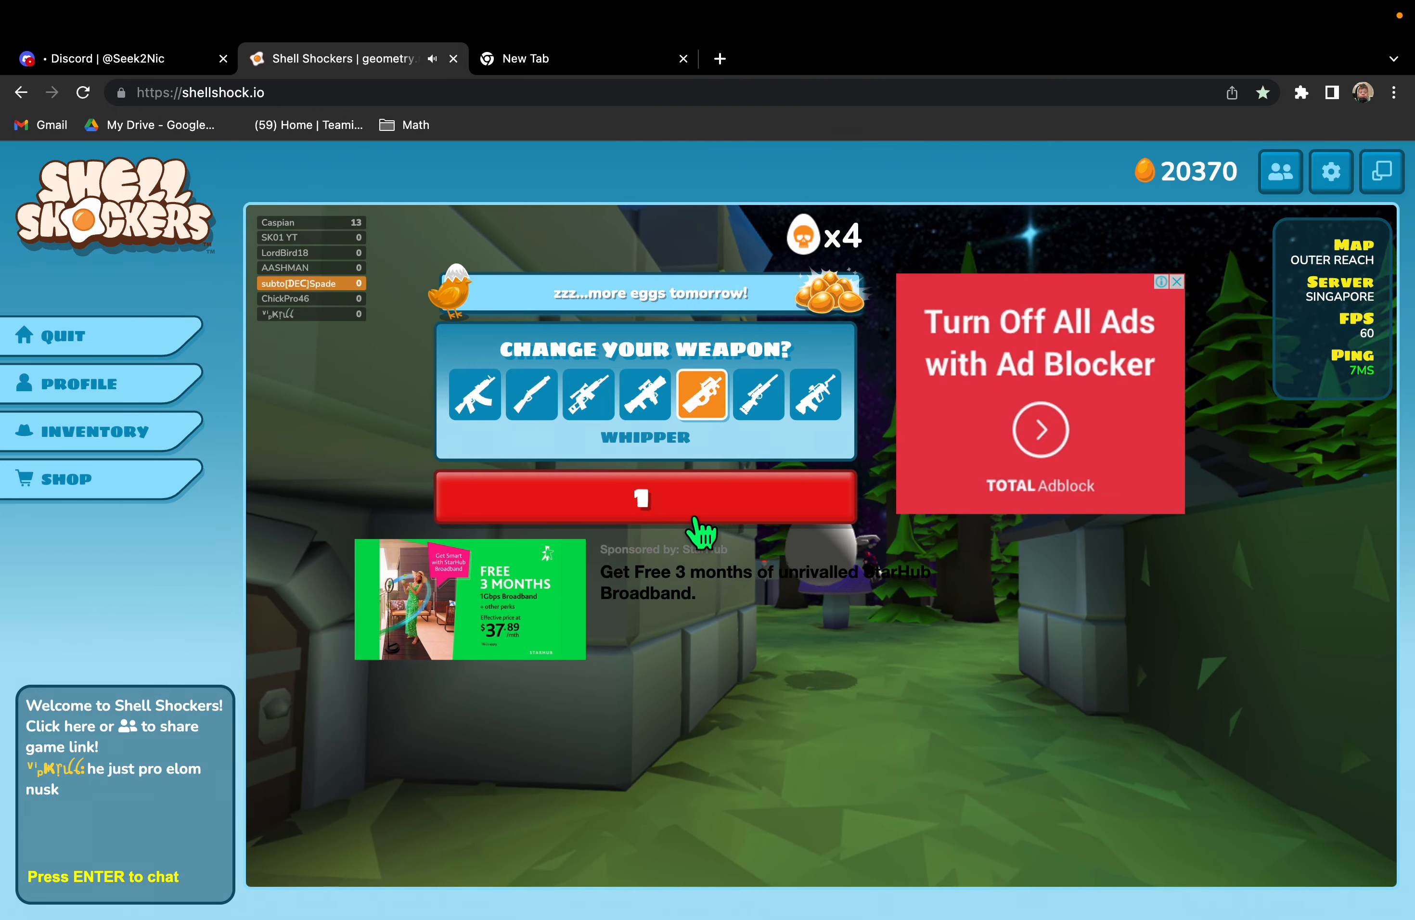
{"action": "left_click", "coordinate": [644, 497]}
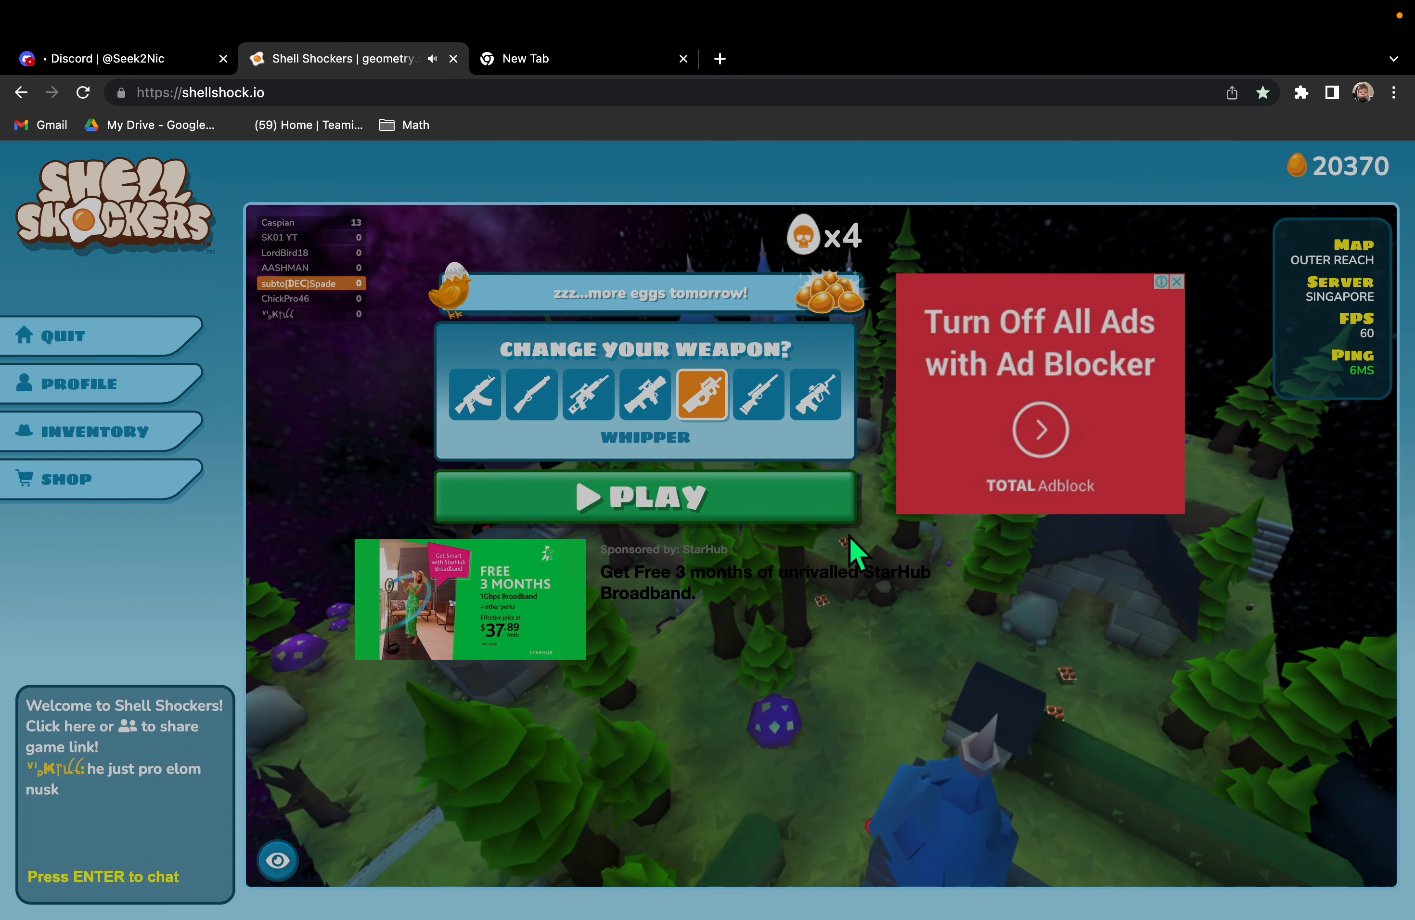
{"action": "left_click", "coordinate": [643, 496]}
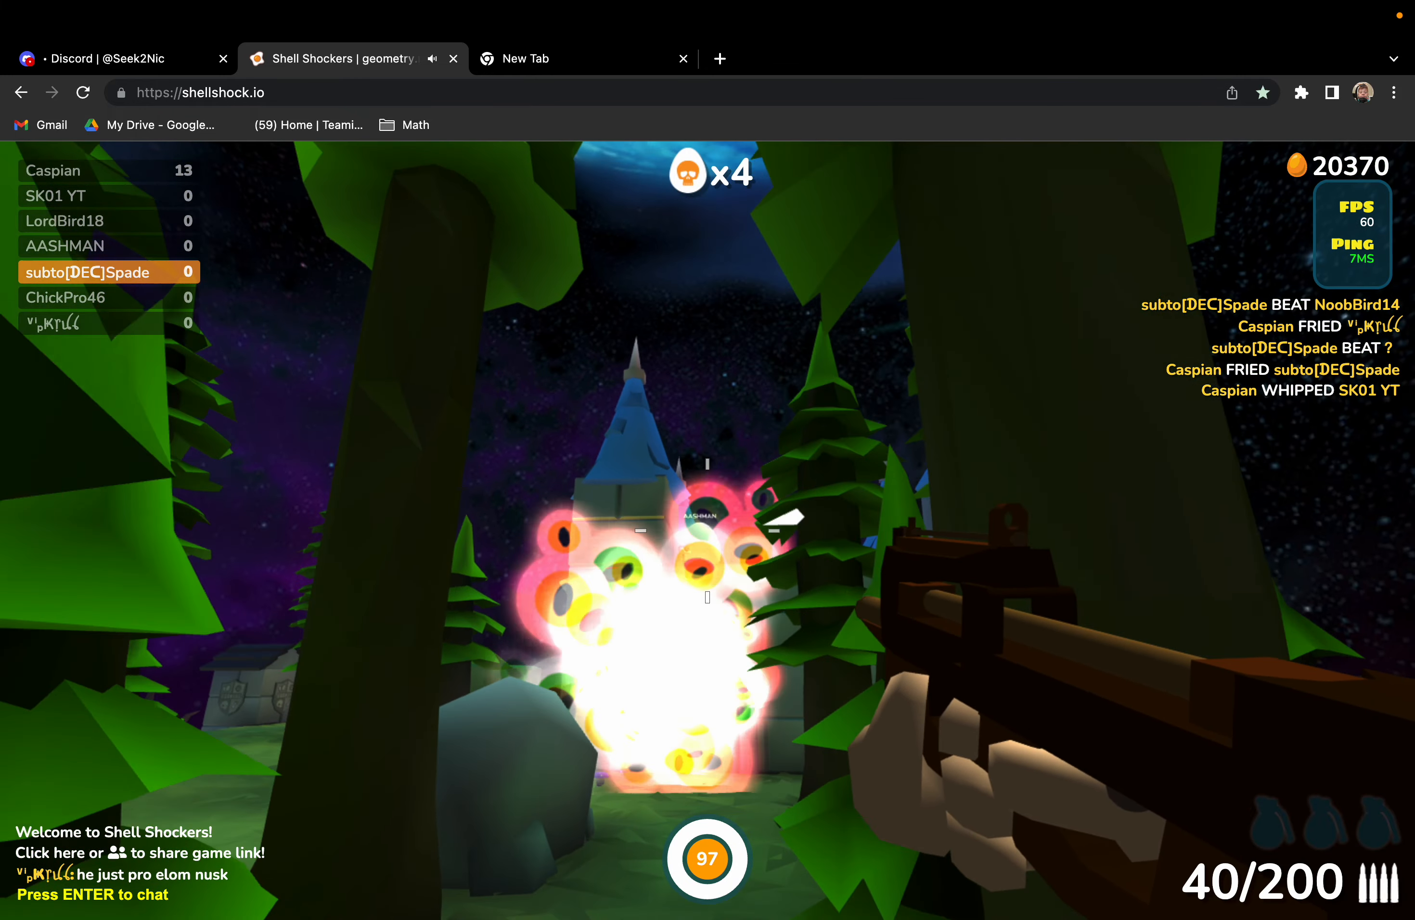
{"action": "left_click", "coordinate": [707, 577]}
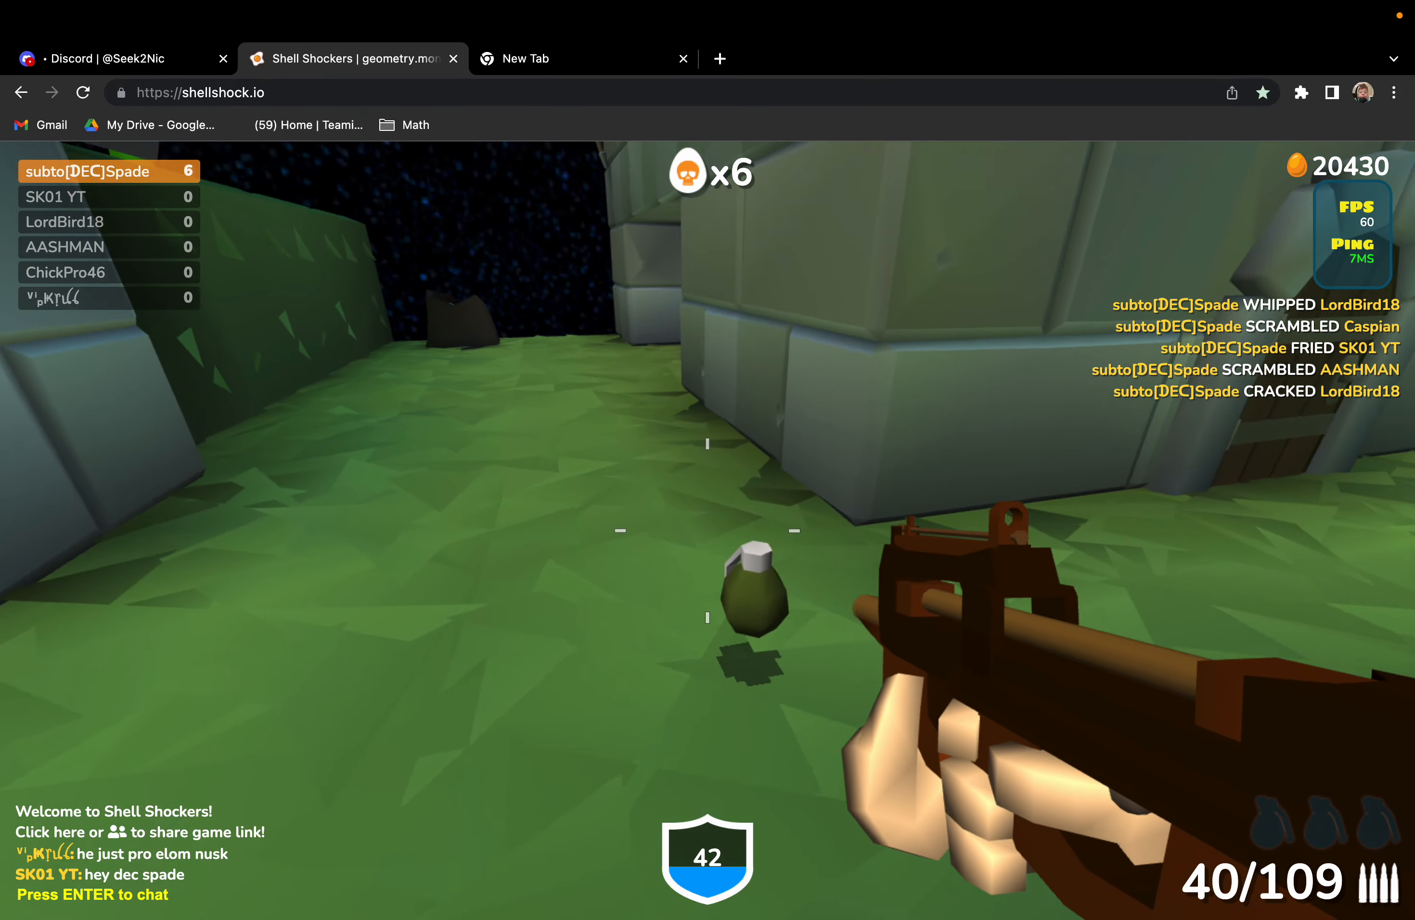
Send 'hey' in chat and start typing a reply beginning 'us' to another player
{"action": "type", "text": "hey"}
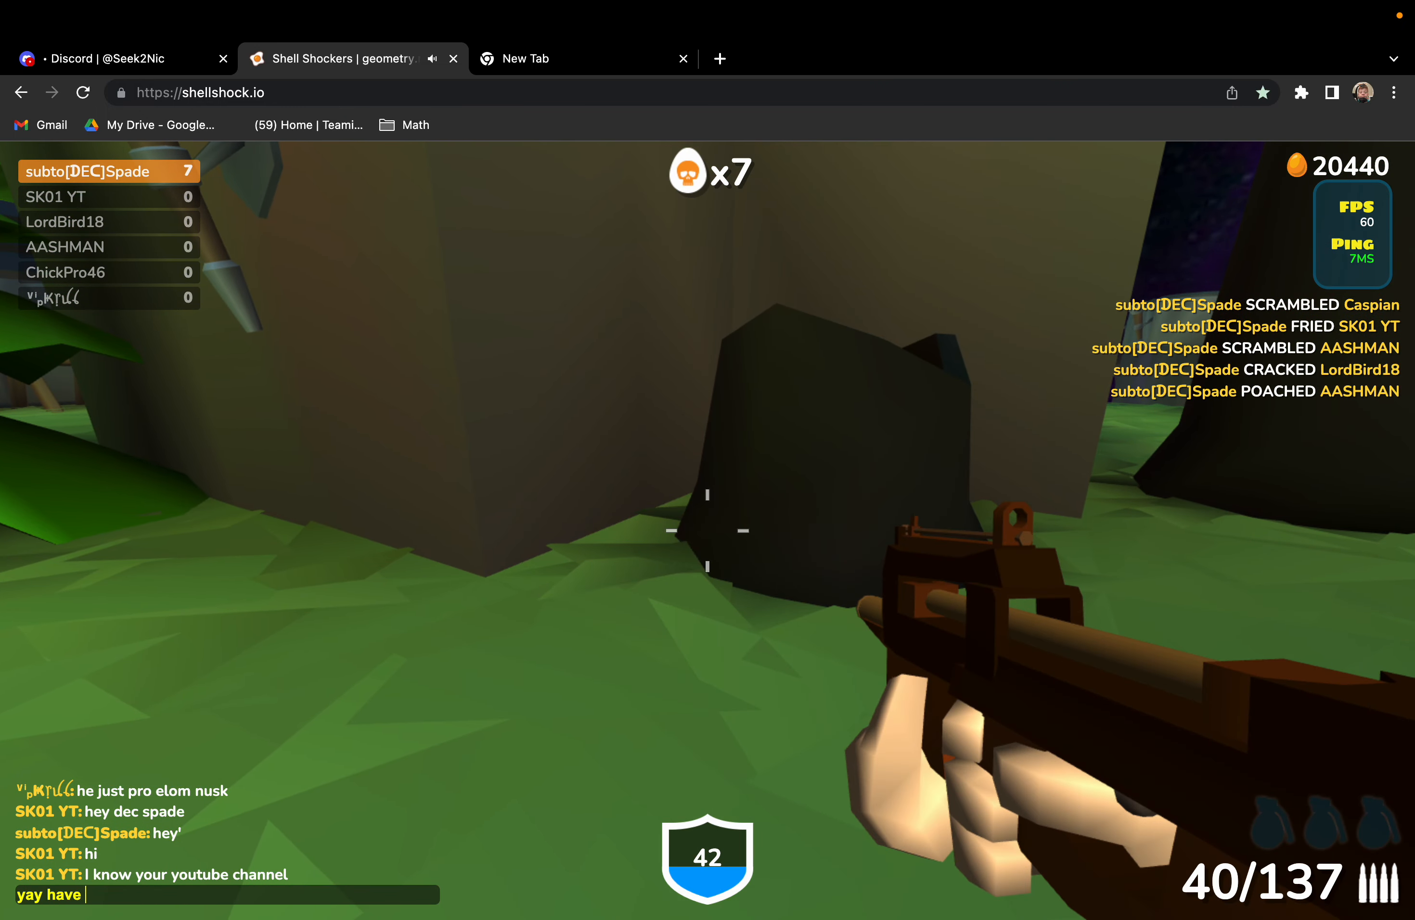
{"action": "type", "text": "us"}
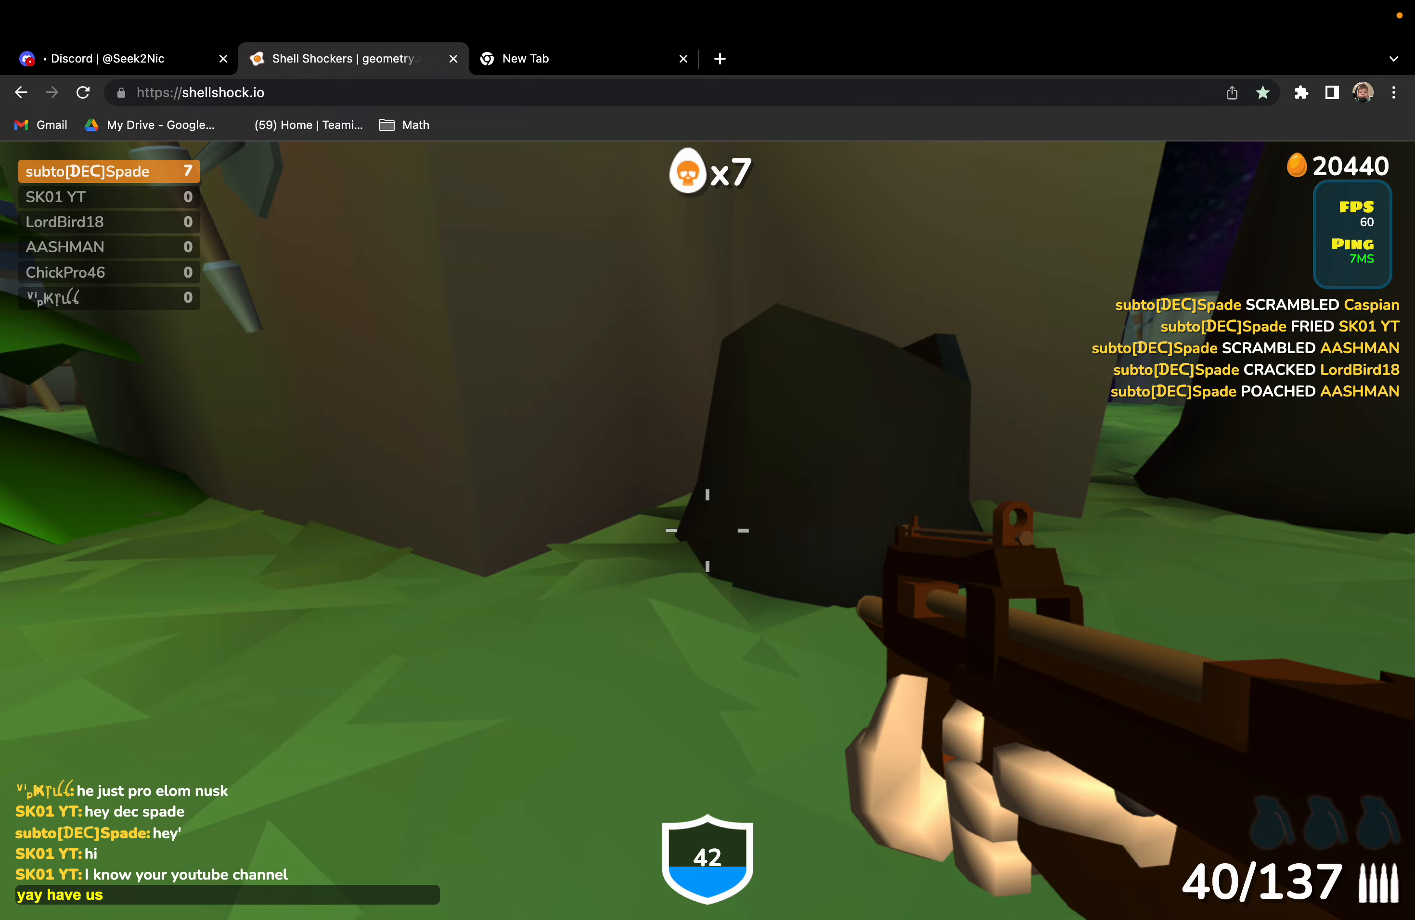